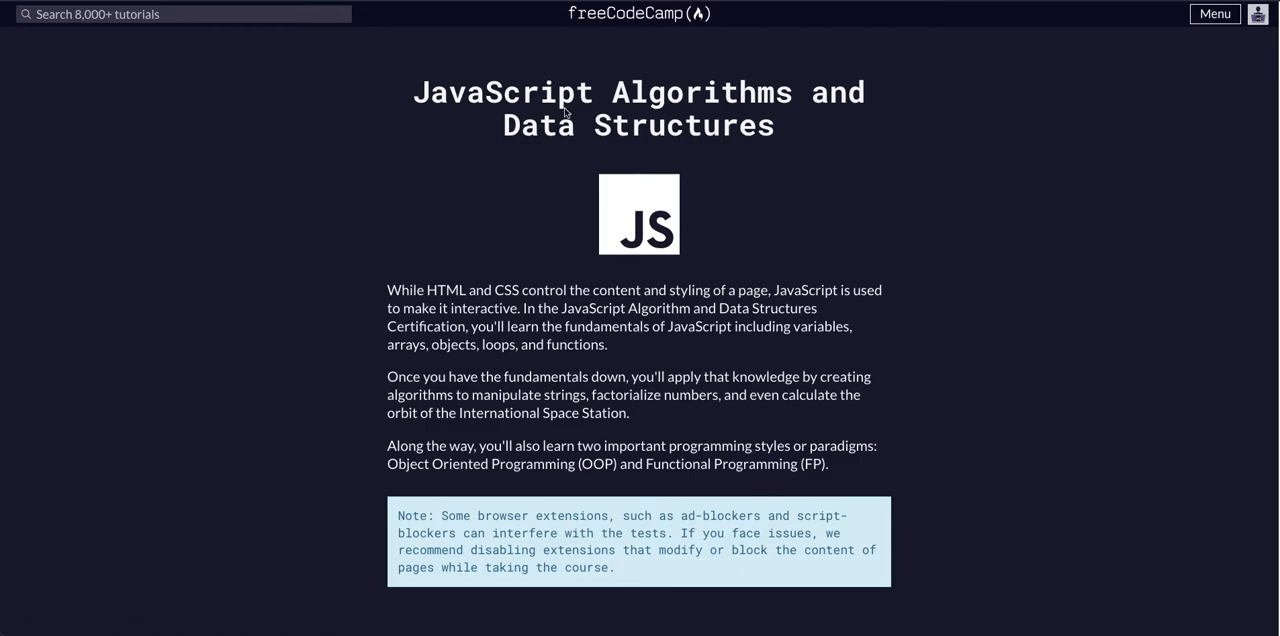
# - Scroll the course list and open 'Use Bracket Notation to Find the Nth Character in a String'
pyautogui.scroll(-3)
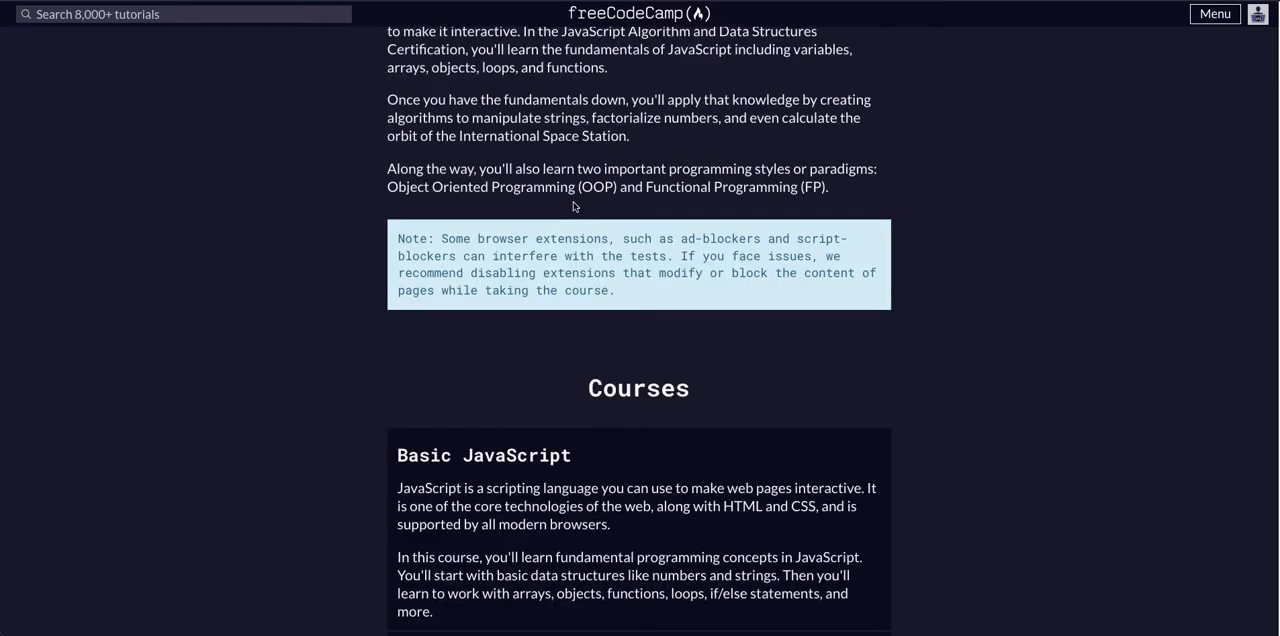
pyautogui.scroll(-3)
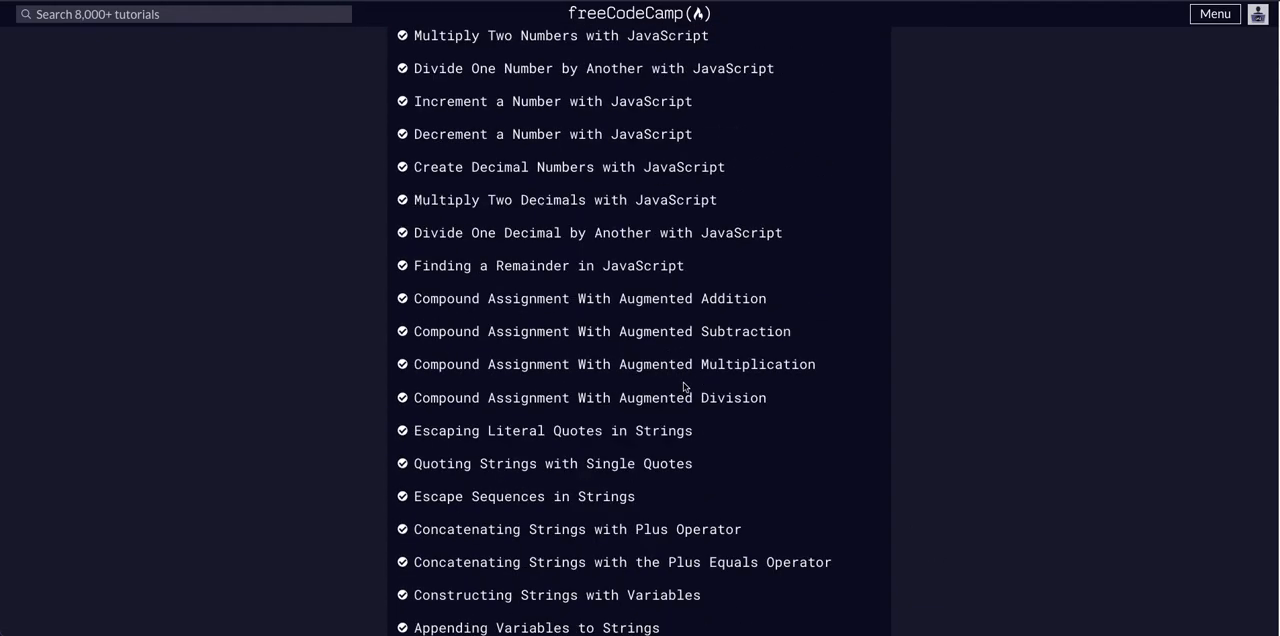
pyautogui.scroll(-3)
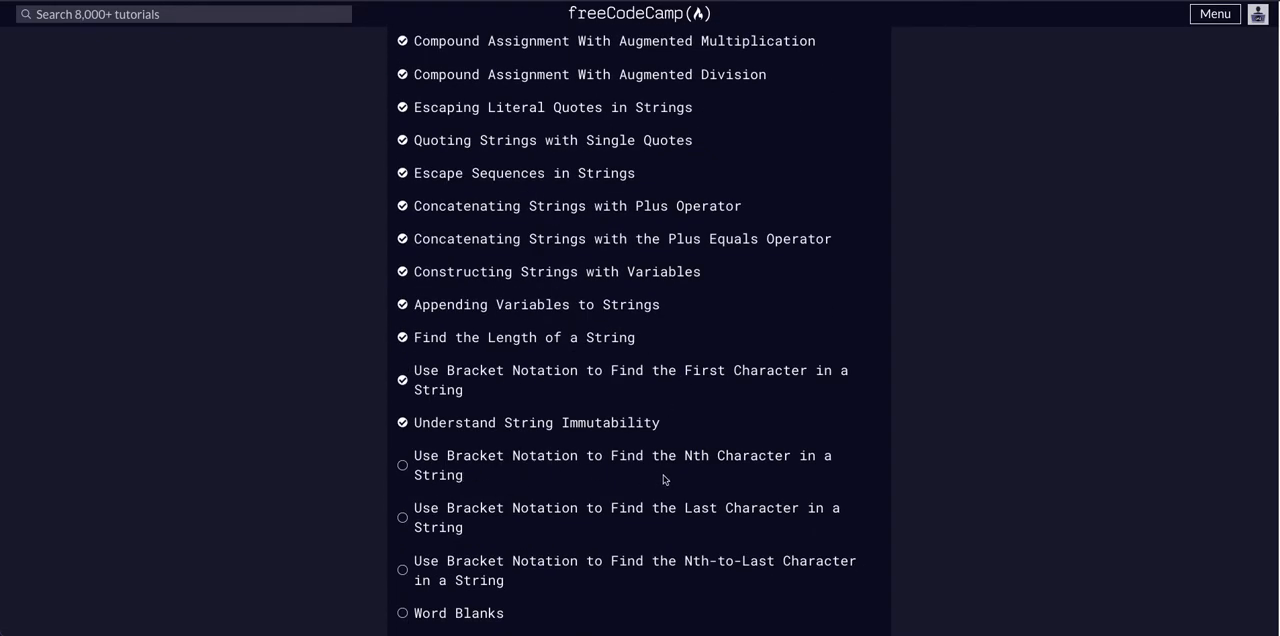
pyautogui.moveTo(686, 472)
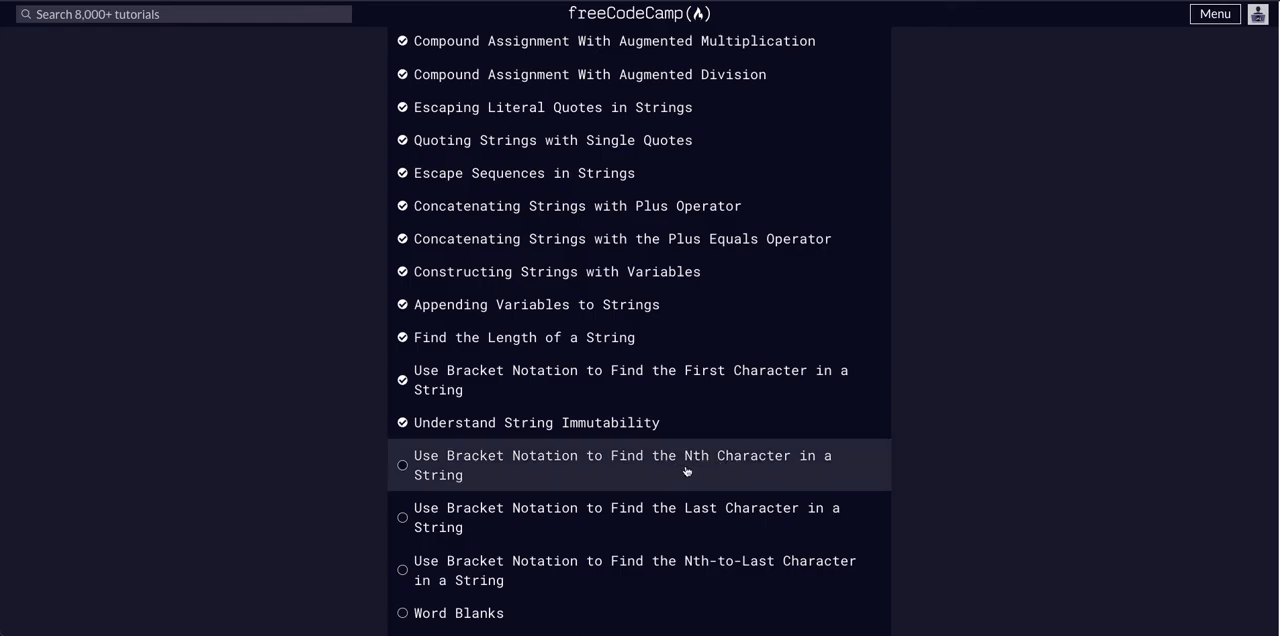
pyautogui.click(623, 465)
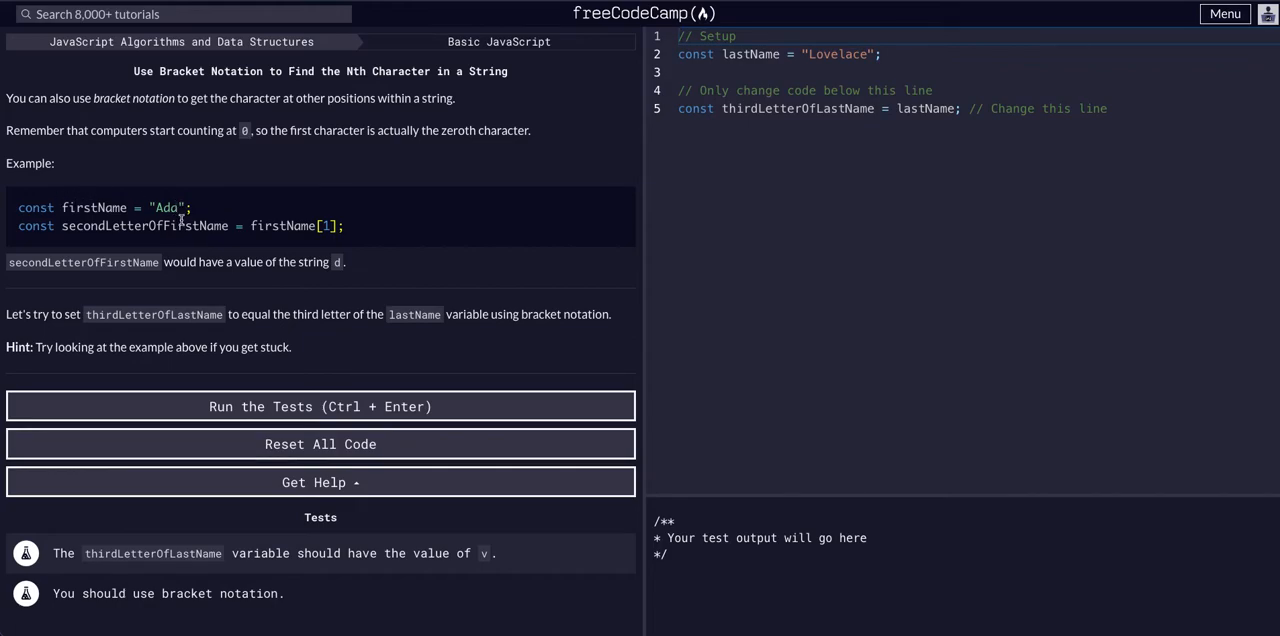
pyautogui.moveTo(307, 293)
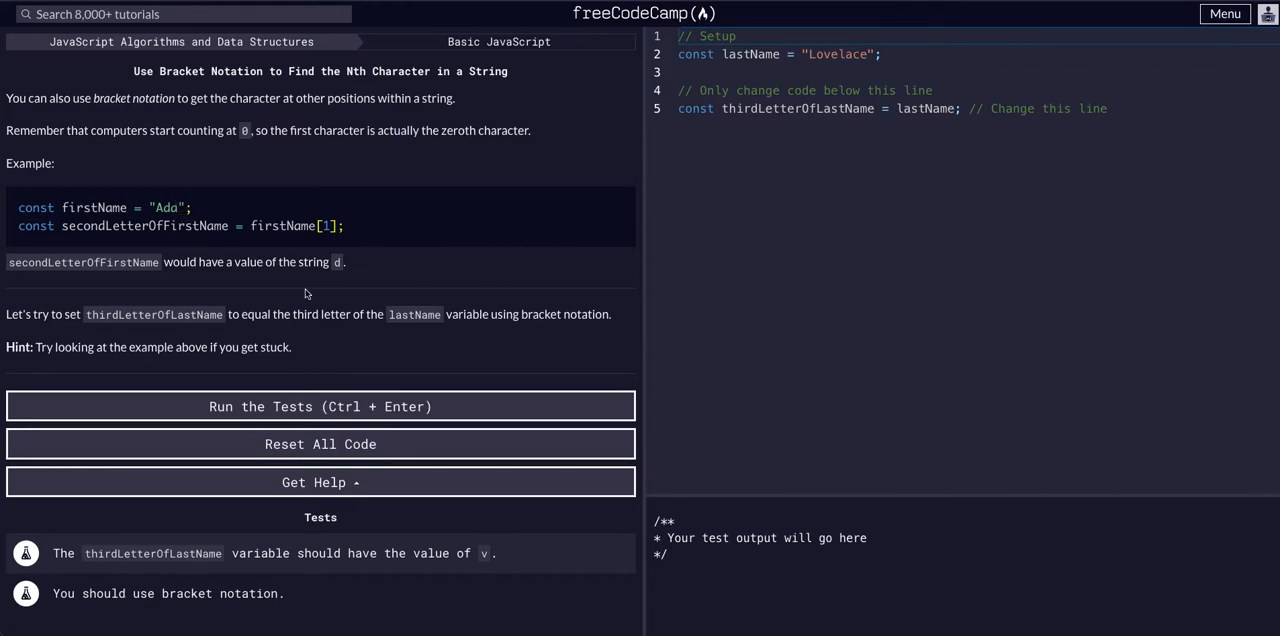
pyautogui.doubleClick(166, 207)
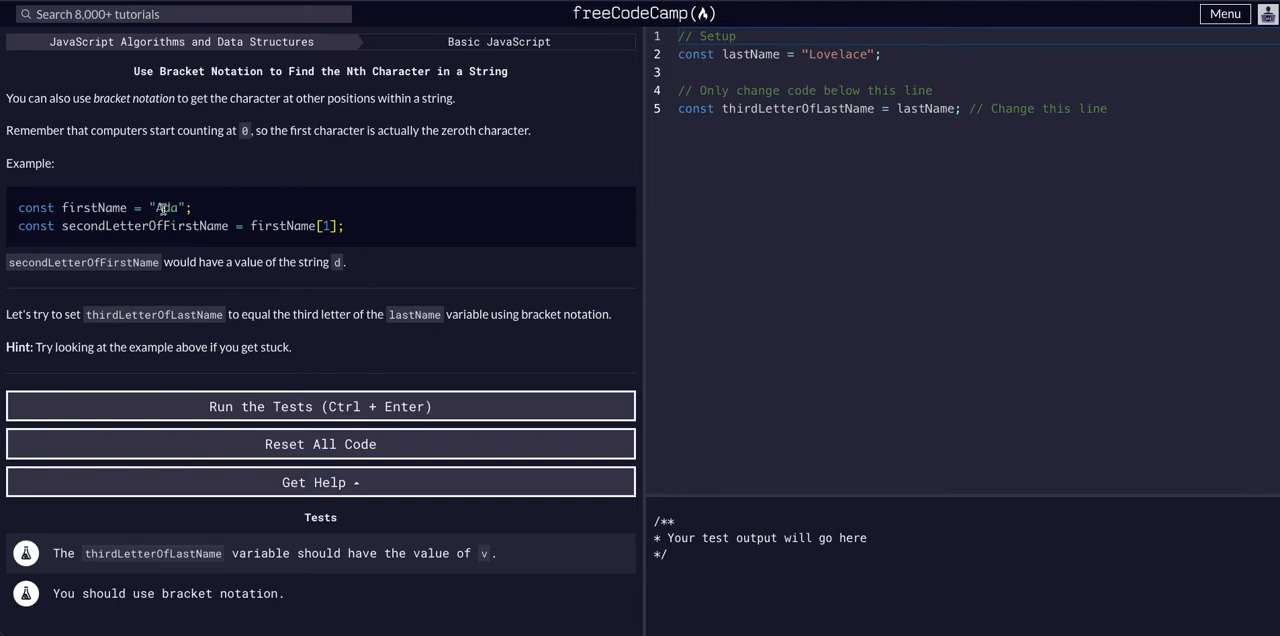
pyautogui.doubleClick(165, 207)
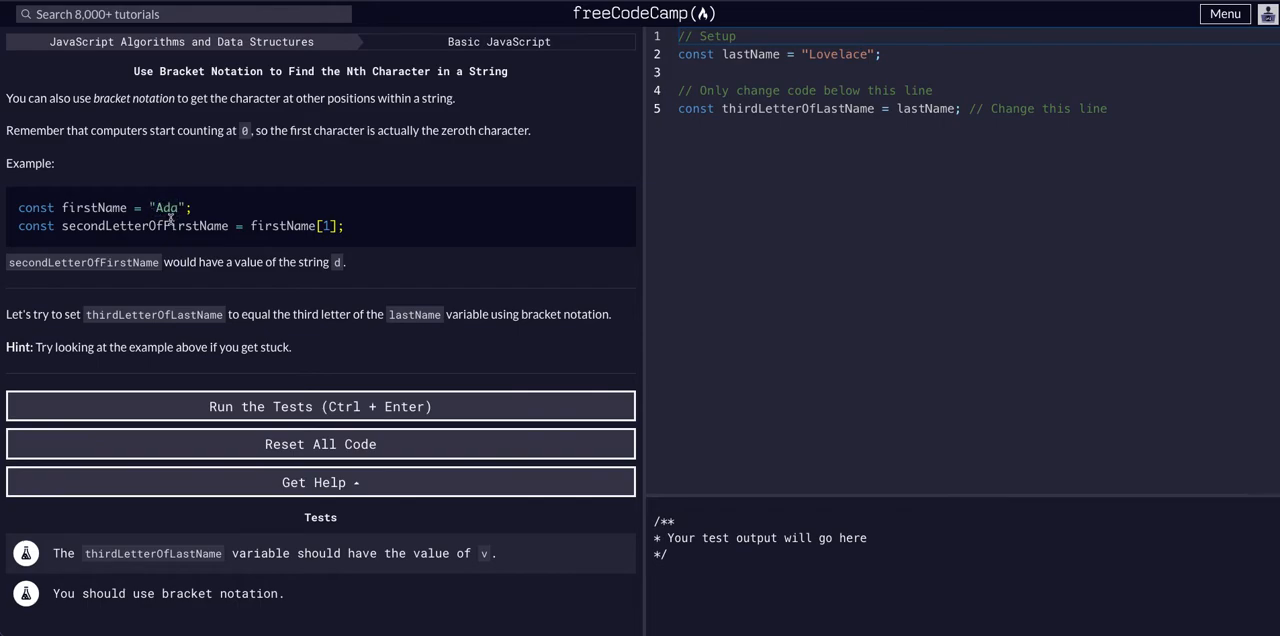
pyautogui.doubleClick(103, 130)
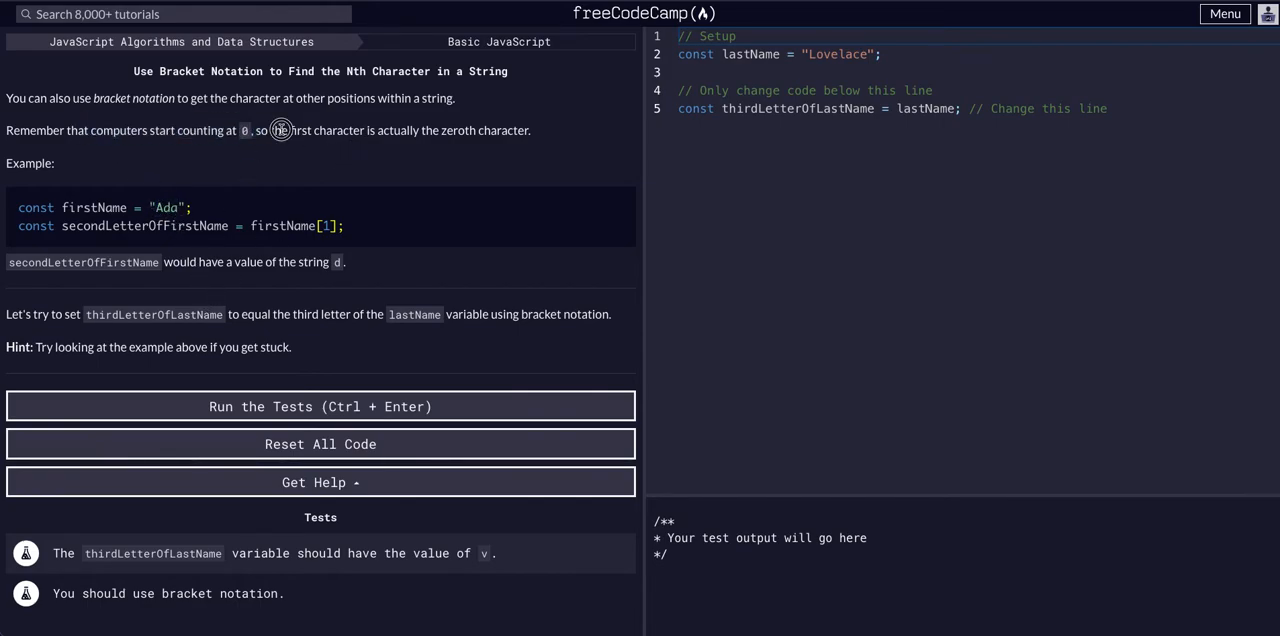
pyautogui.moveTo(283, 130); pyautogui.dragTo(531, 130)
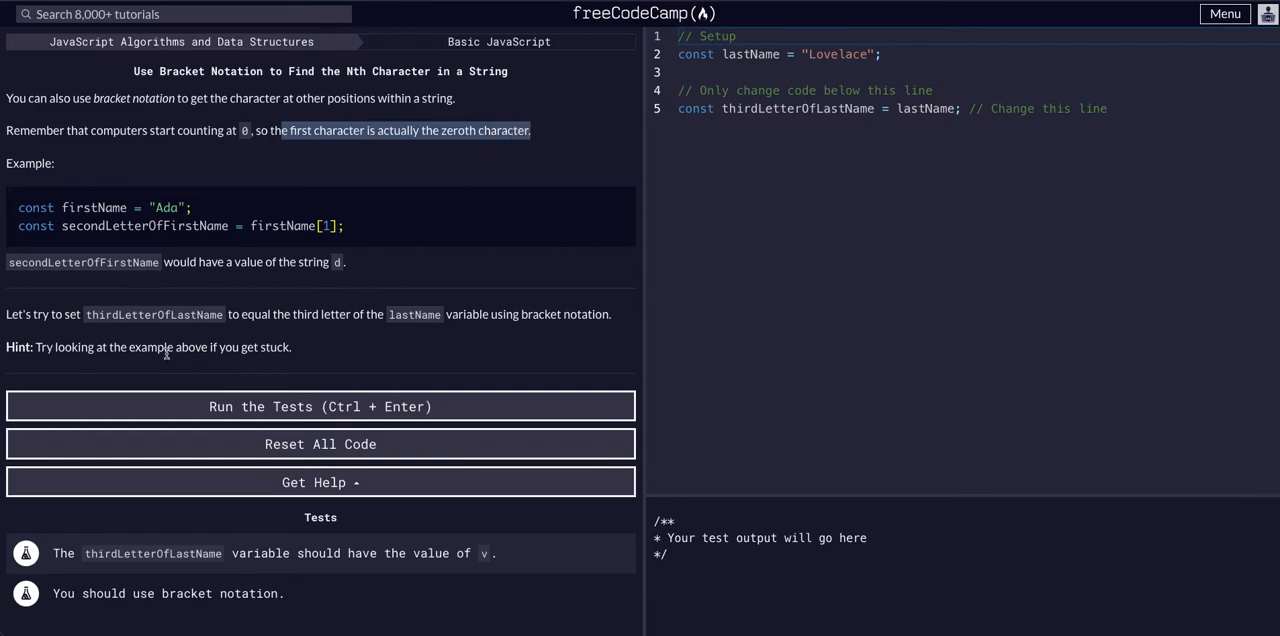
pyautogui.moveTo(285, 223)
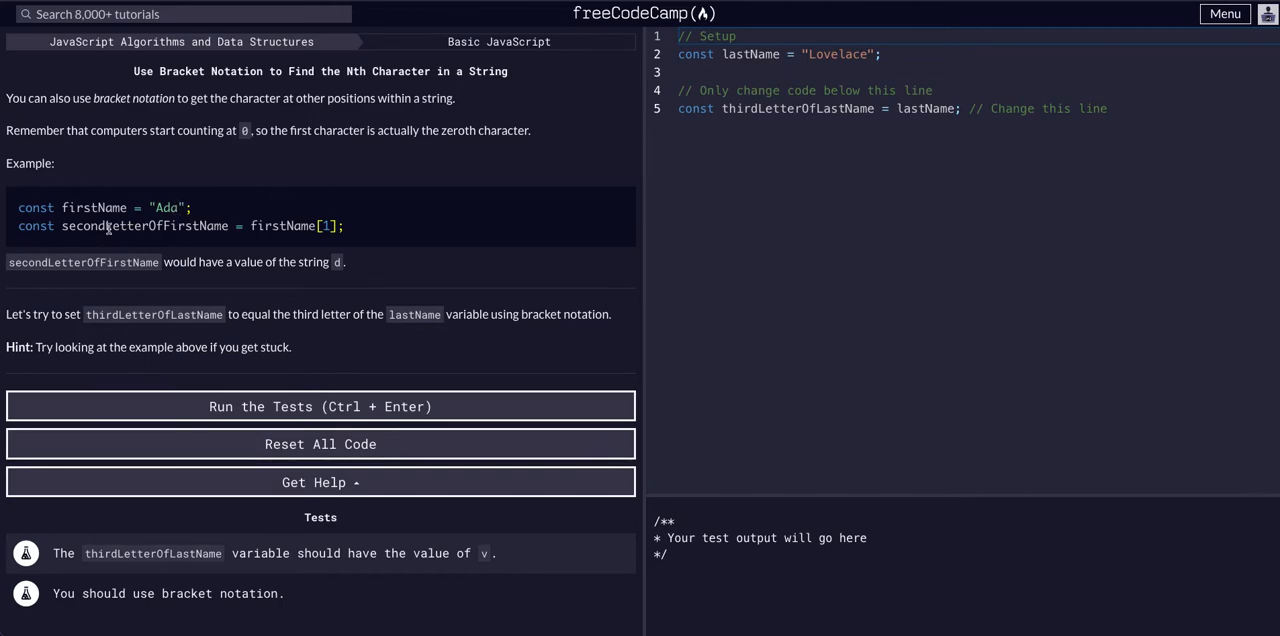
pyautogui.moveTo(135, 207)
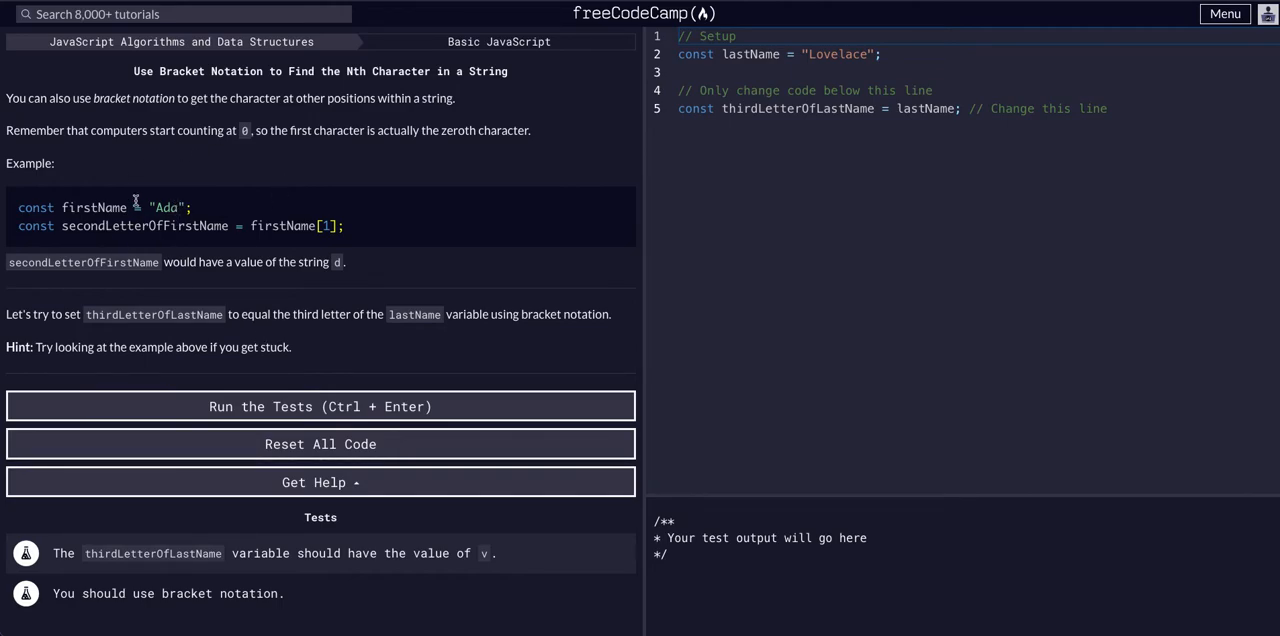
pyautogui.moveTo(245, 131)
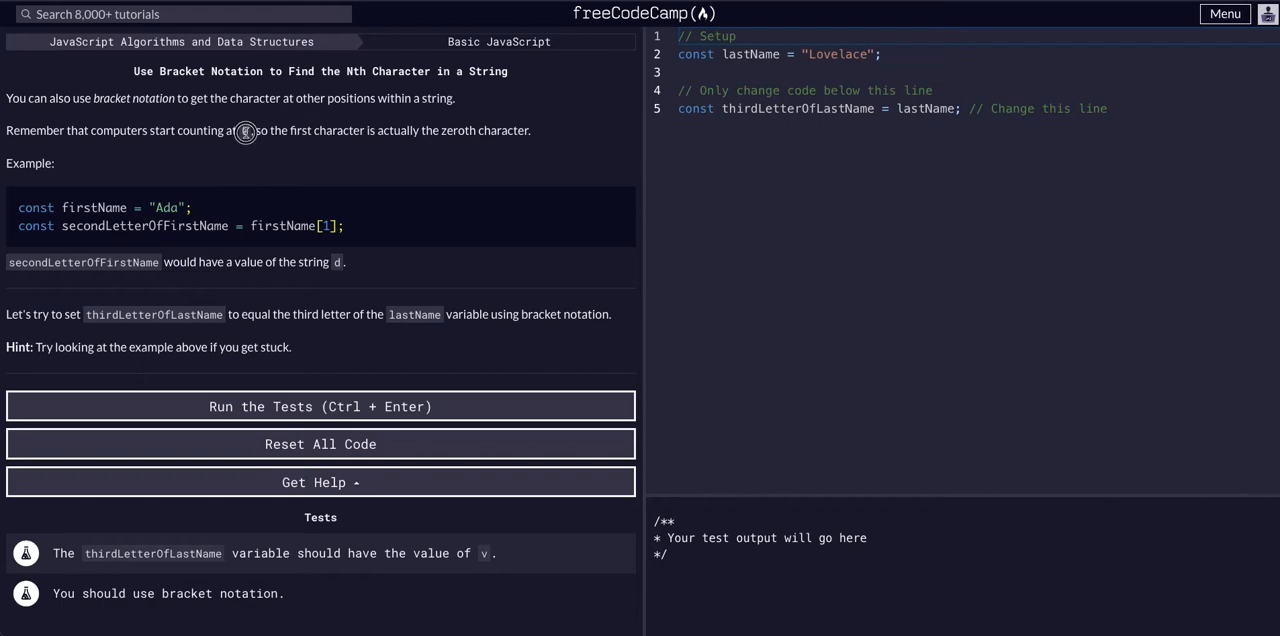
pyautogui.moveTo(113, 251)
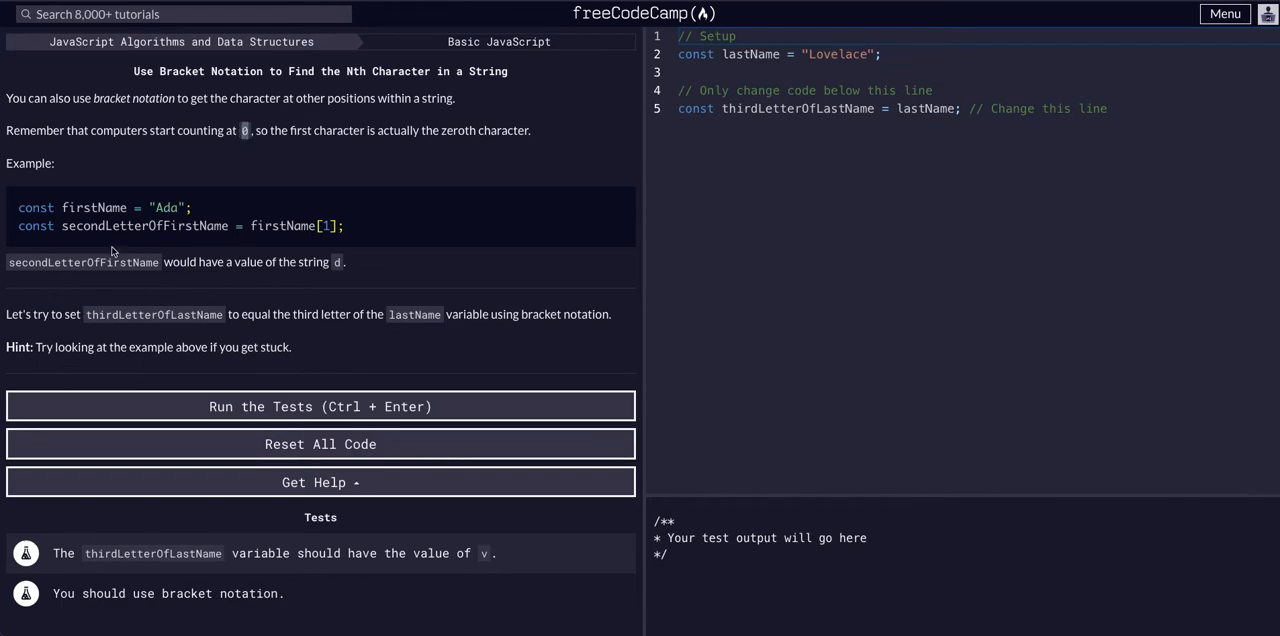
pyautogui.moveTo(464, 160)
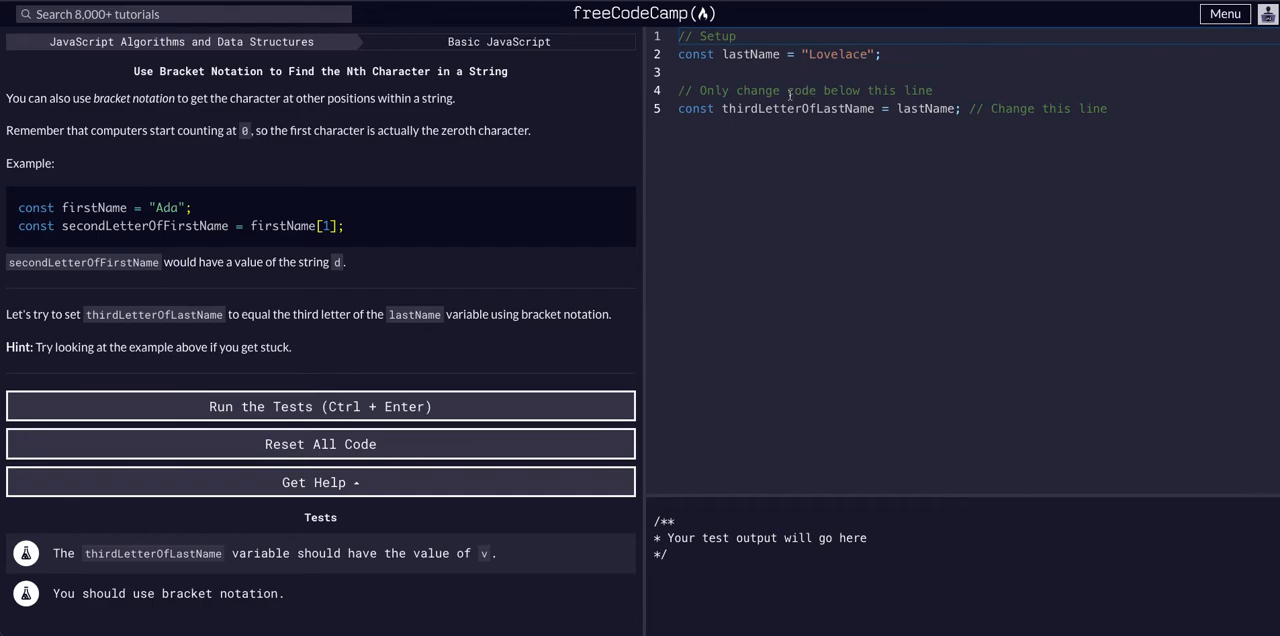
pyautogui.doubleClick(750, 54)
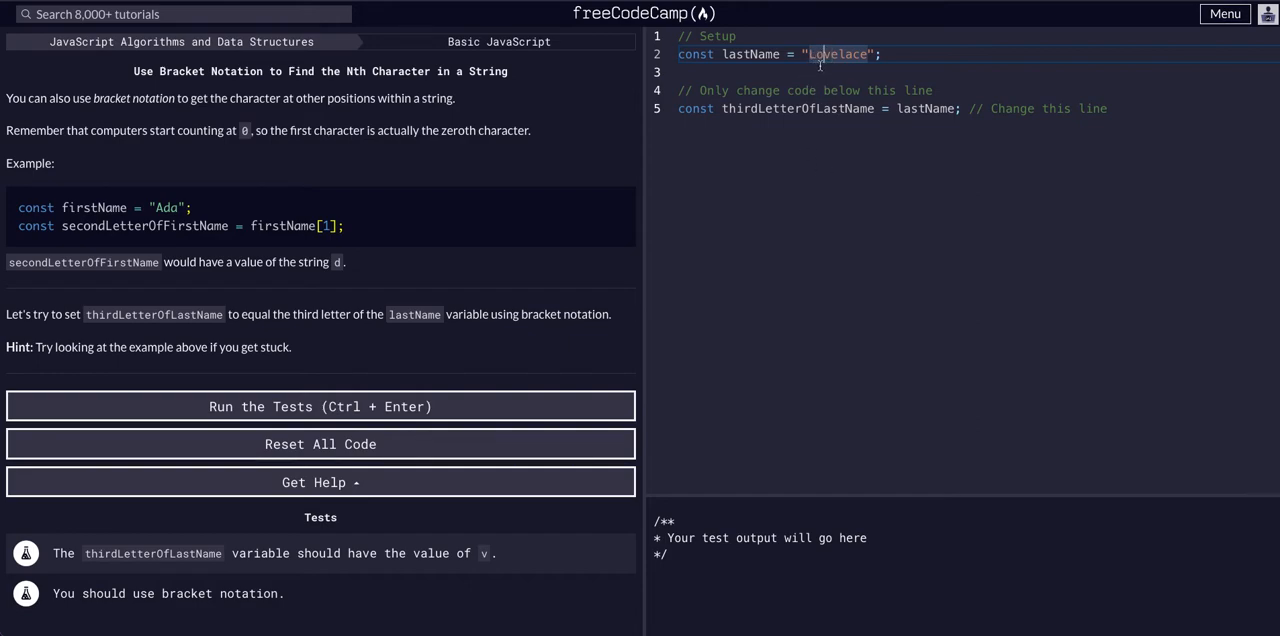
pyautogui.moveTo(435, 238)
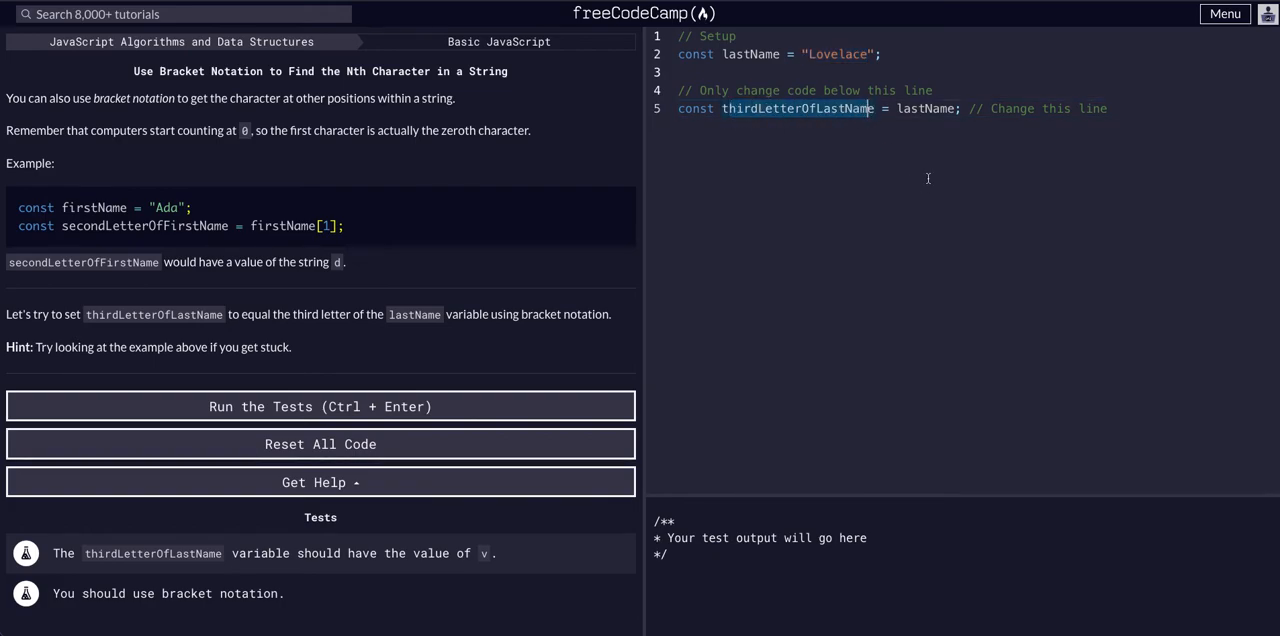
# - Add console.log(thirdLetterOfLastName) on a new line, then select lastName on line 5
pyautogui.write('c')
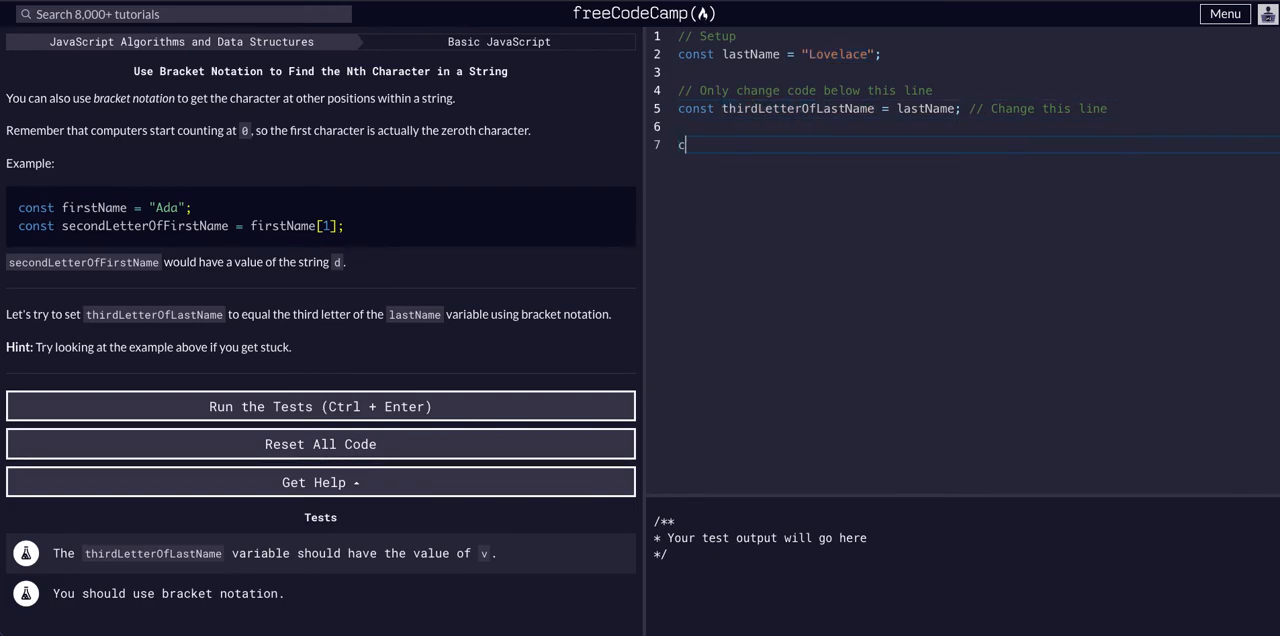
pyautogui.write('onsole.log')
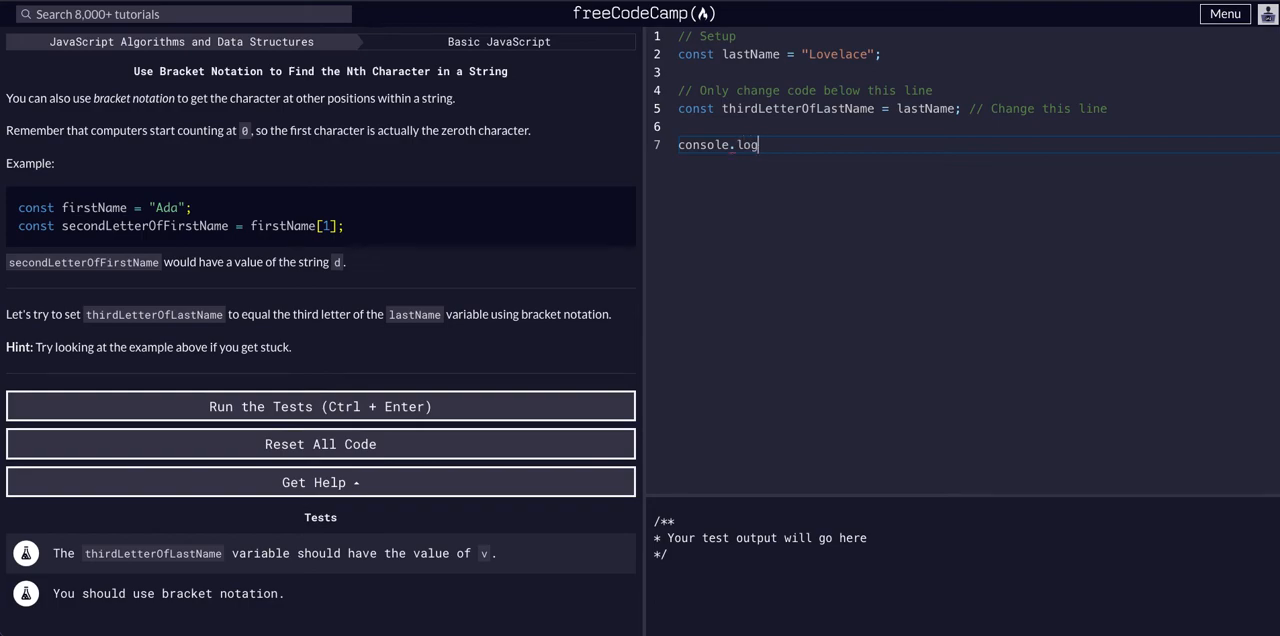
pyautogui.write('(thir')
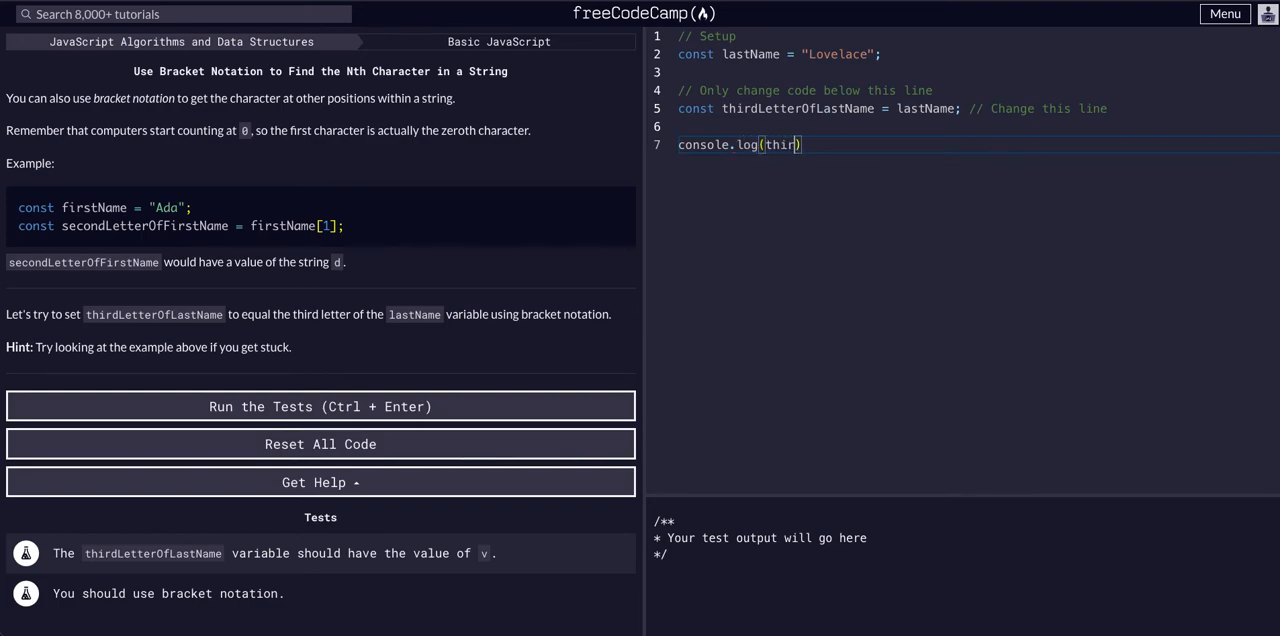
pyautogui.write('LetterOfL')
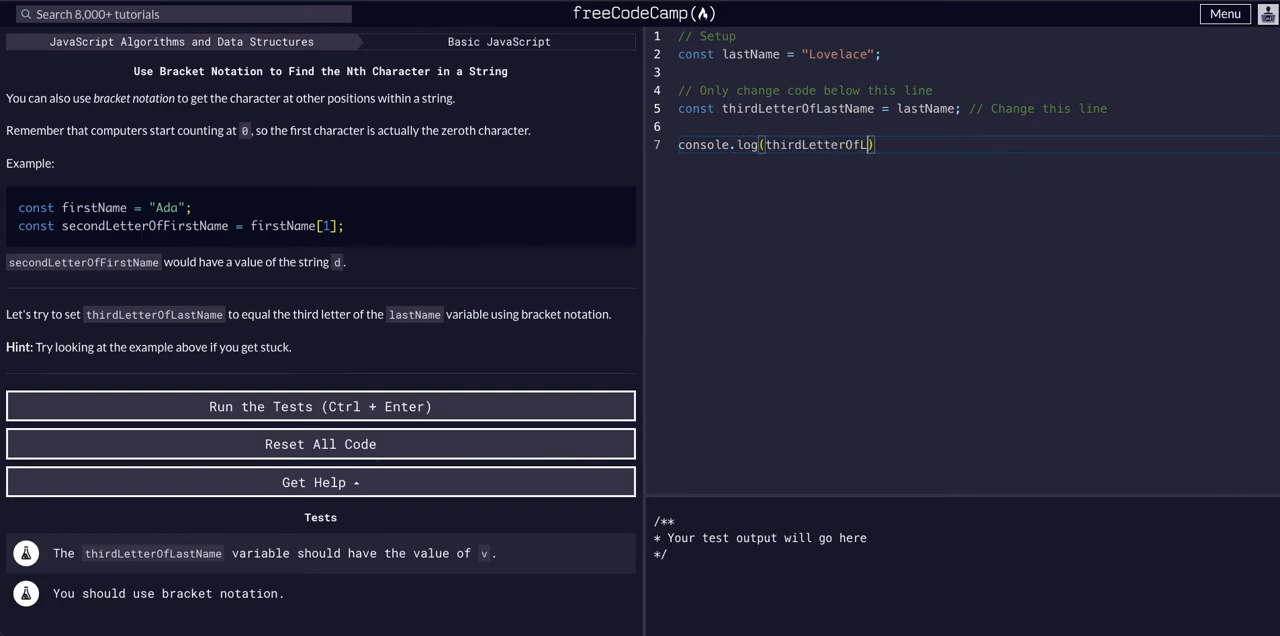
pyautogui.write('astName')
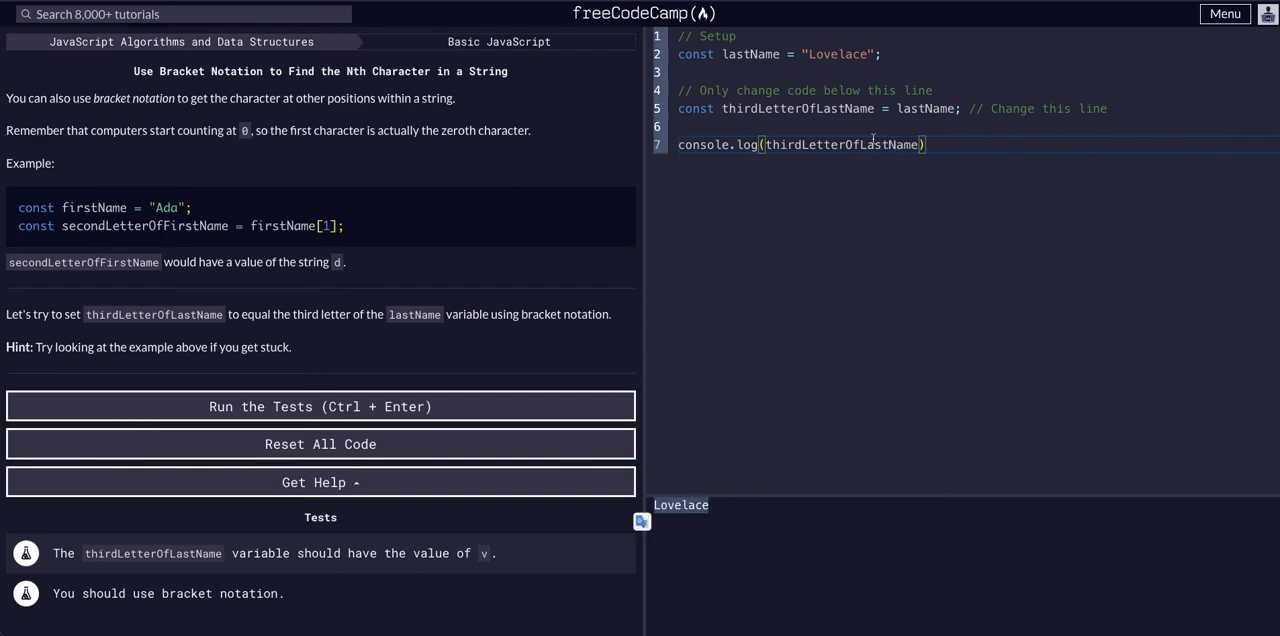
pyautogui.doubleClick(925, 108)
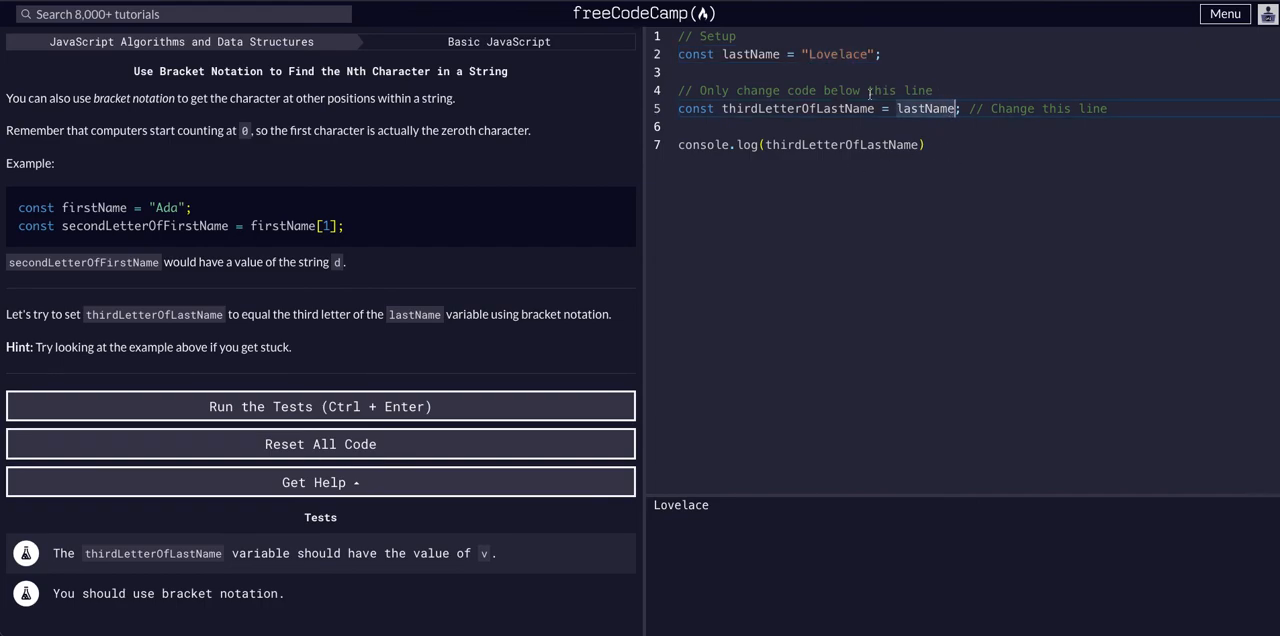
# - Change the assignment to lastName[2] and run the tests until both pass
pyautogui.write('[2]')
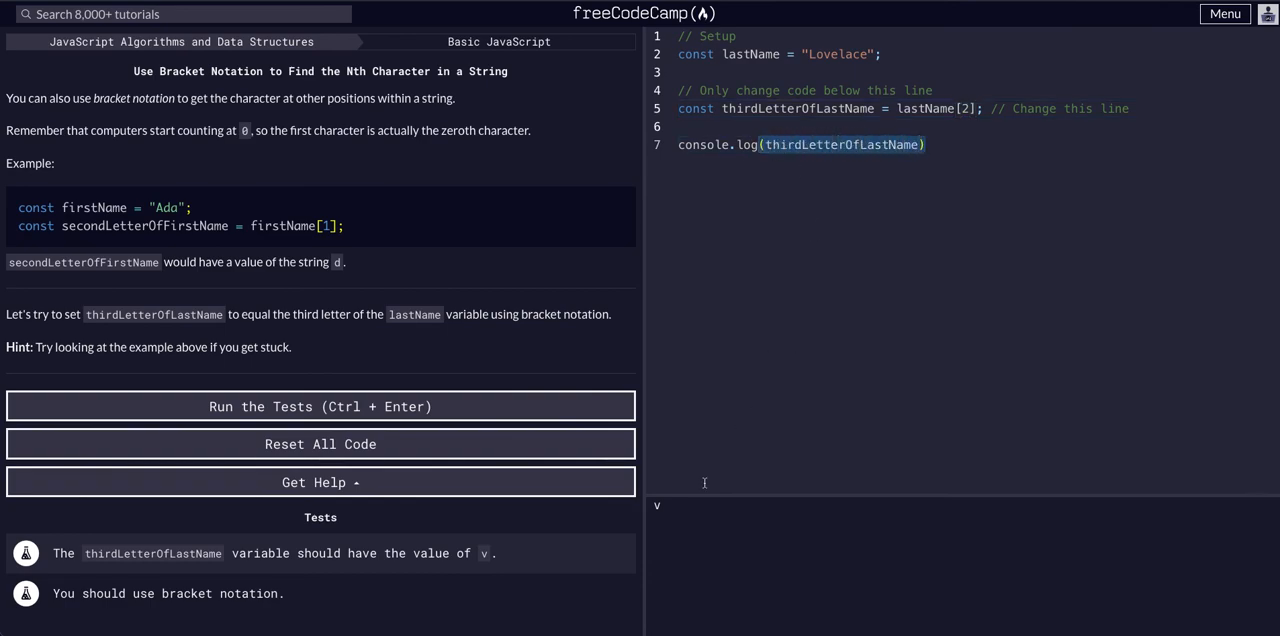
pyautogui.moveTo(710, 534)
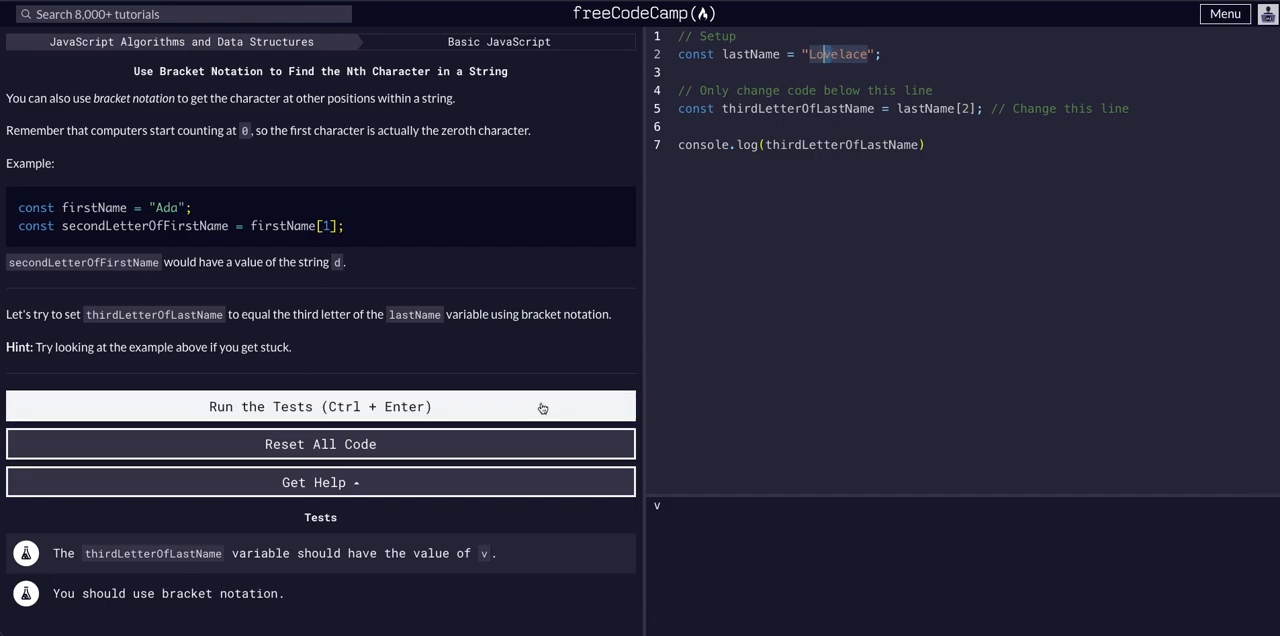
pyautogui.click(320, 406)
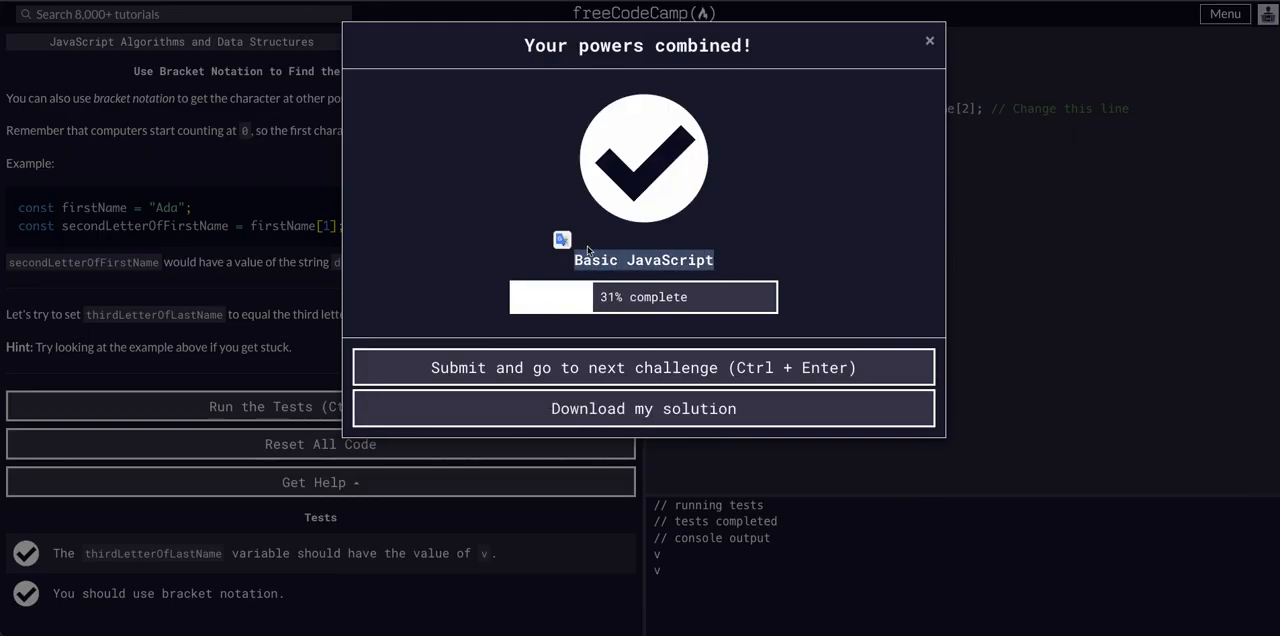
pyautogui.moveTo(905, 71)
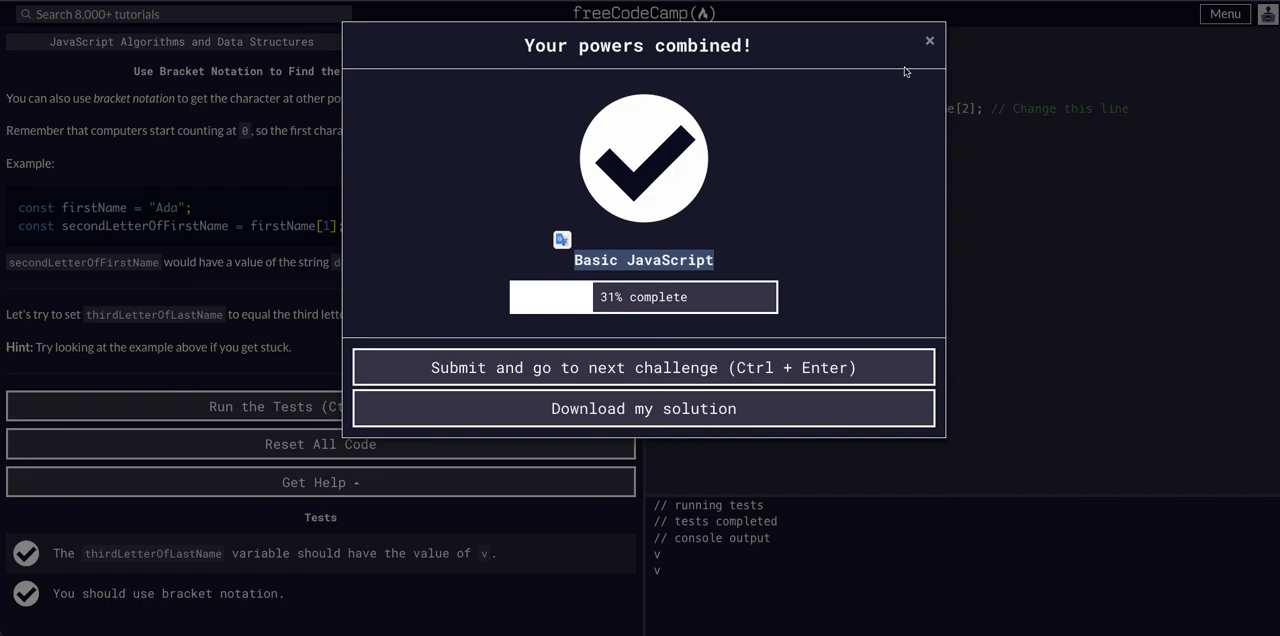